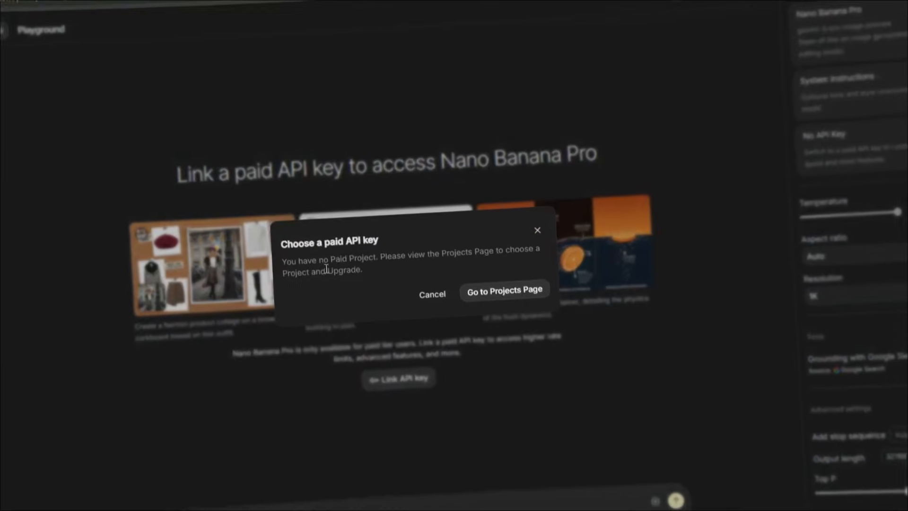
Choose Nano Banana2 as the image model for the mug kitchen-scene request
click(503, 290)
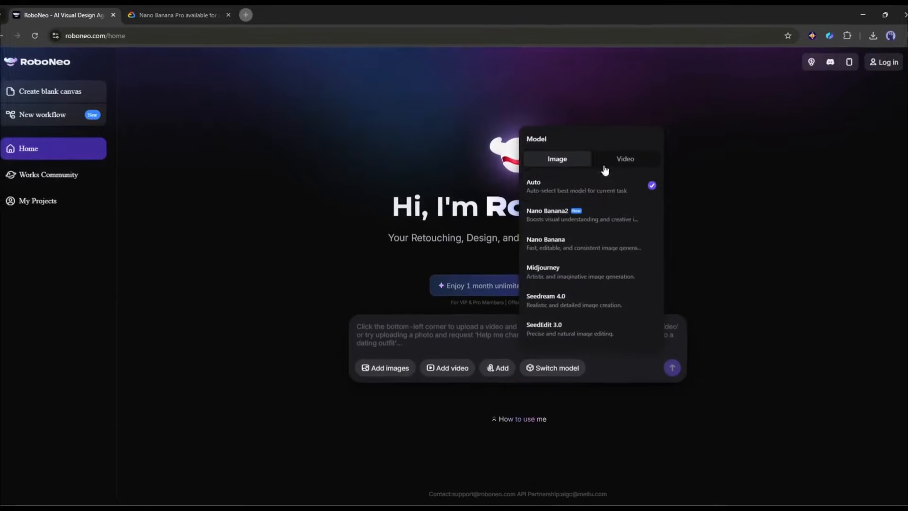
click(547, 210)
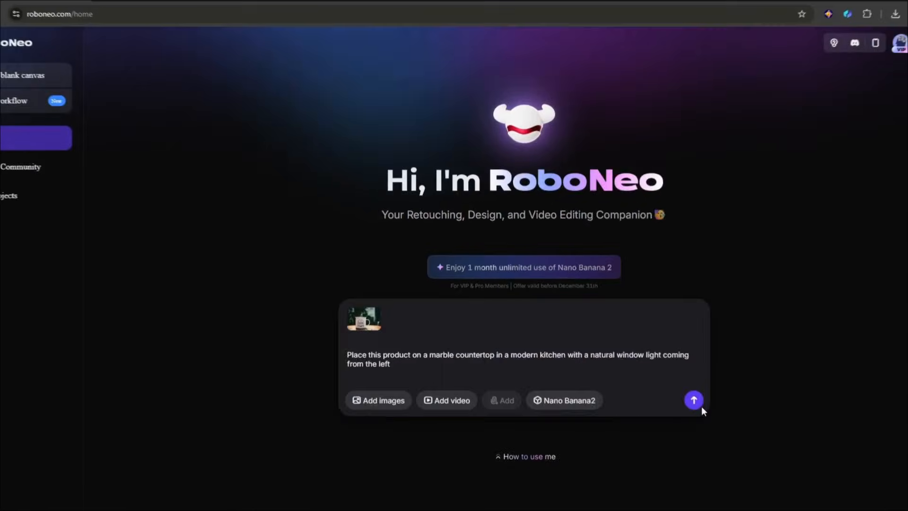
Send the kitchen request, then browse the Nano Banana Pro page's capabilities and example carousels
click(693, 400)
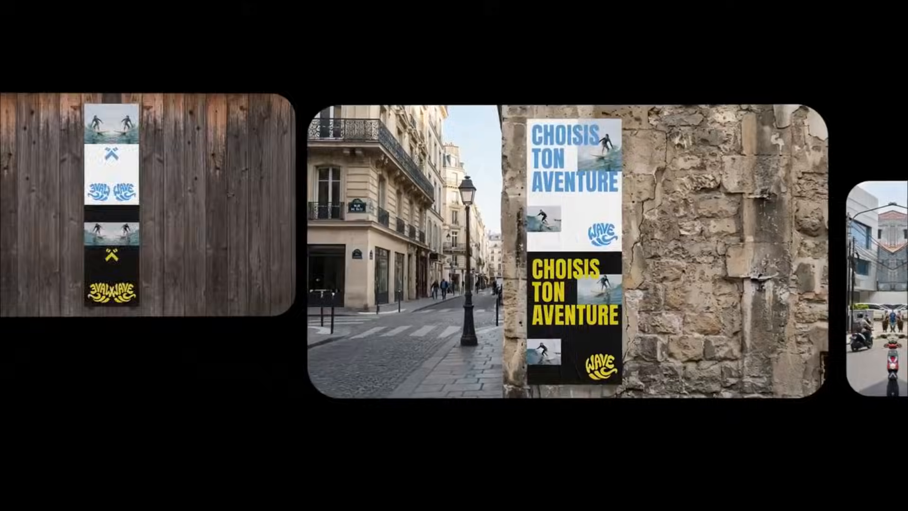
scroll(down, 3)
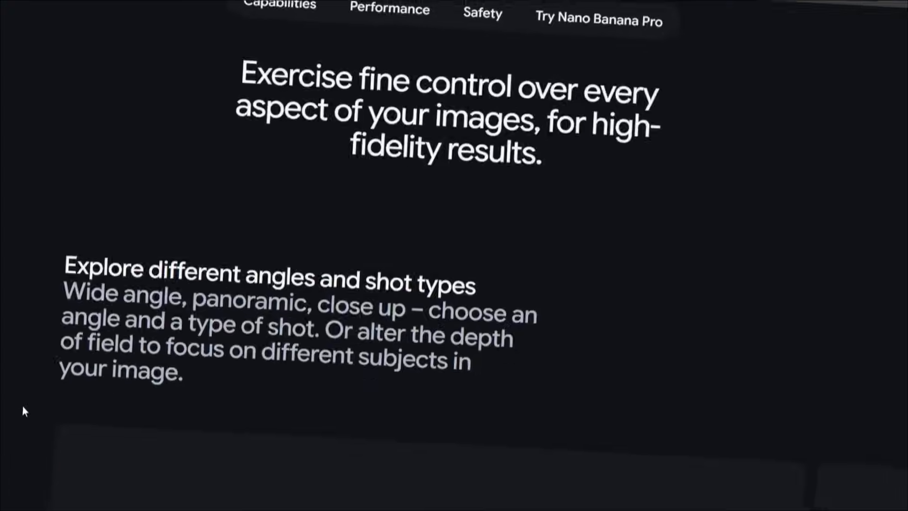
scroll(down, 3)
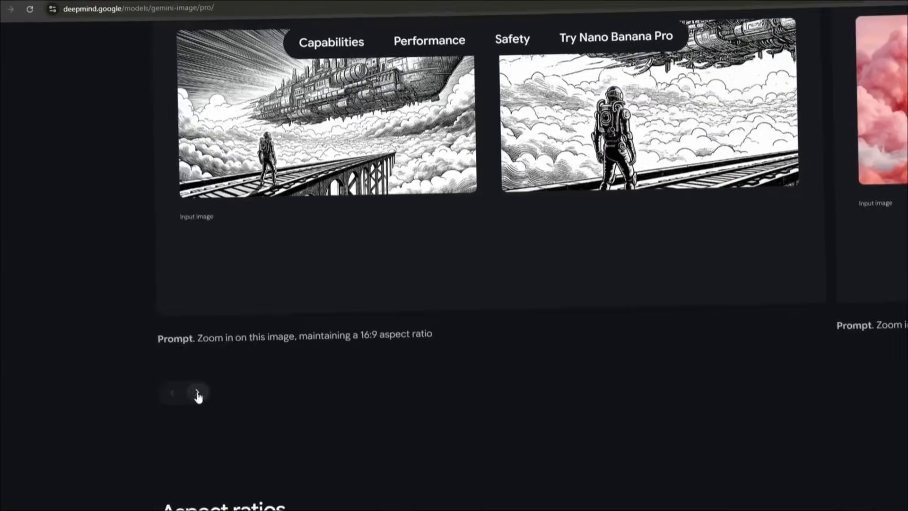
scroll(down, 3)
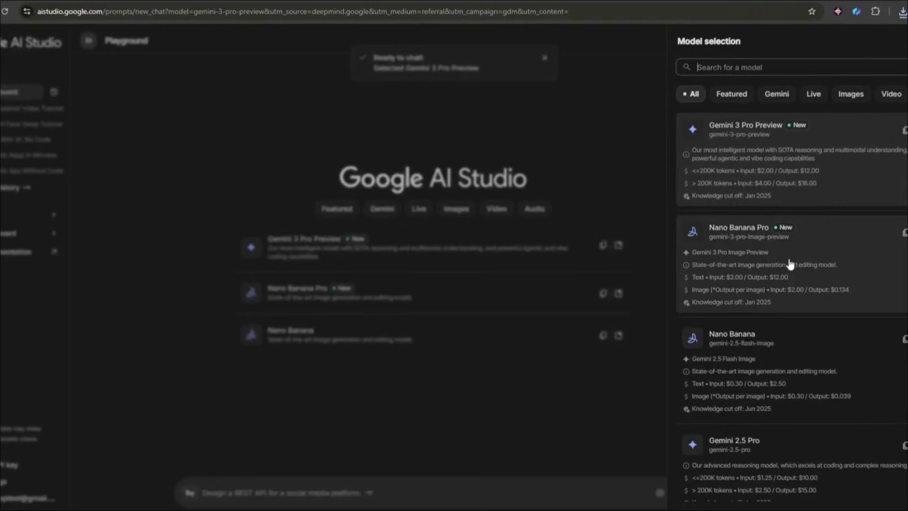
Select Nano Banana Pro from the AI Studio model list
click(738, 226)
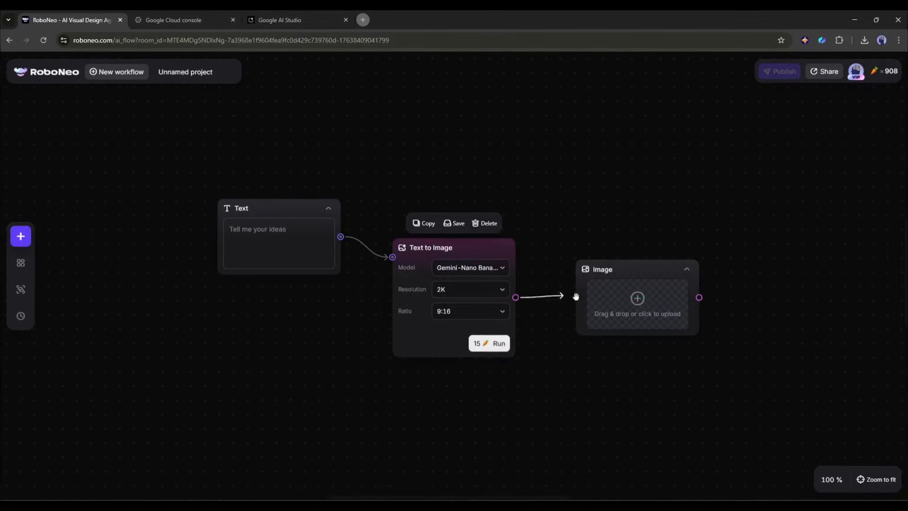
Return from the workflow canvas to the RoboNeo home page
click(20, 235)
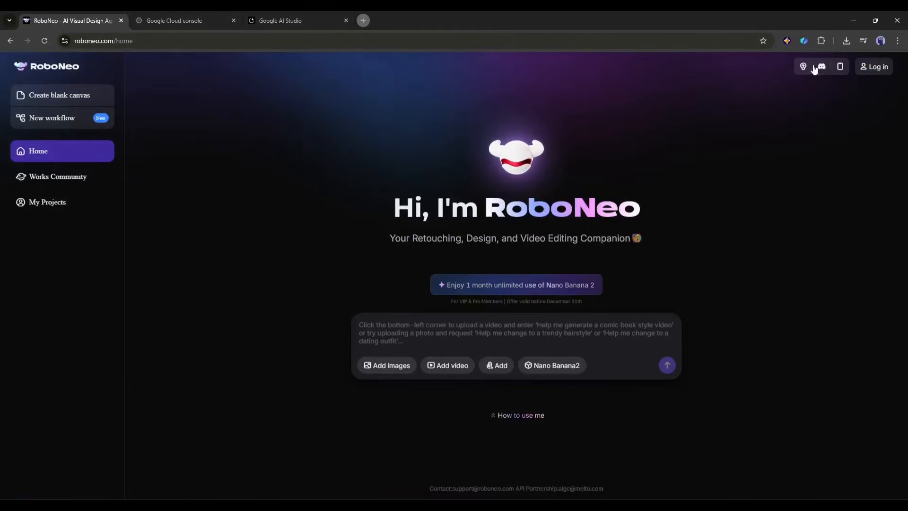
Log in with the recent account, view the Nano Banana 2 membership plans, then close them
click(874, 66)
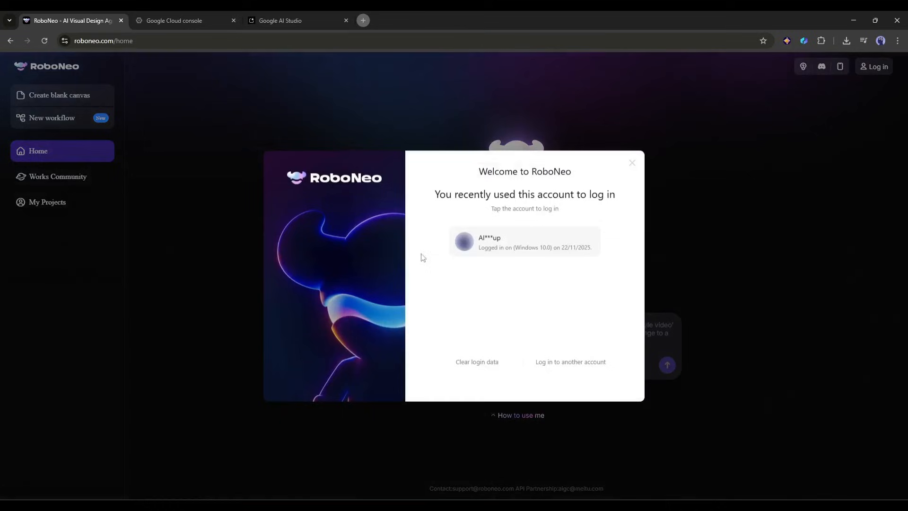
click(522, 241)
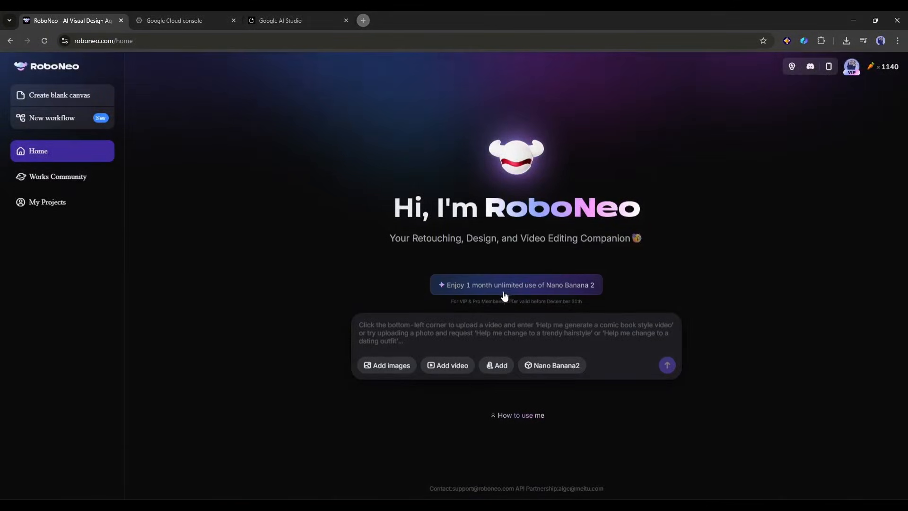
click(516, 285)
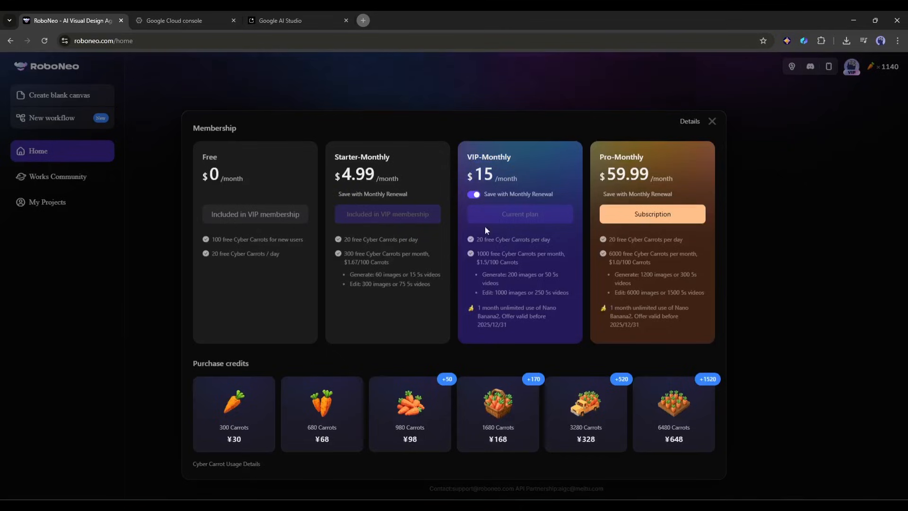
click(711, 121)
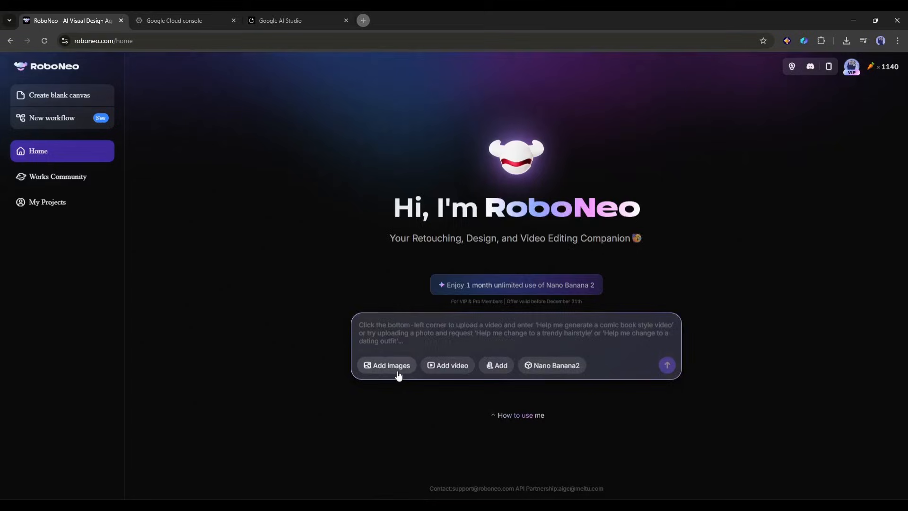
Upload the coffee mug photo with a prompt placing it on a marble kitchen countertop lit from the left
click(387, 365)
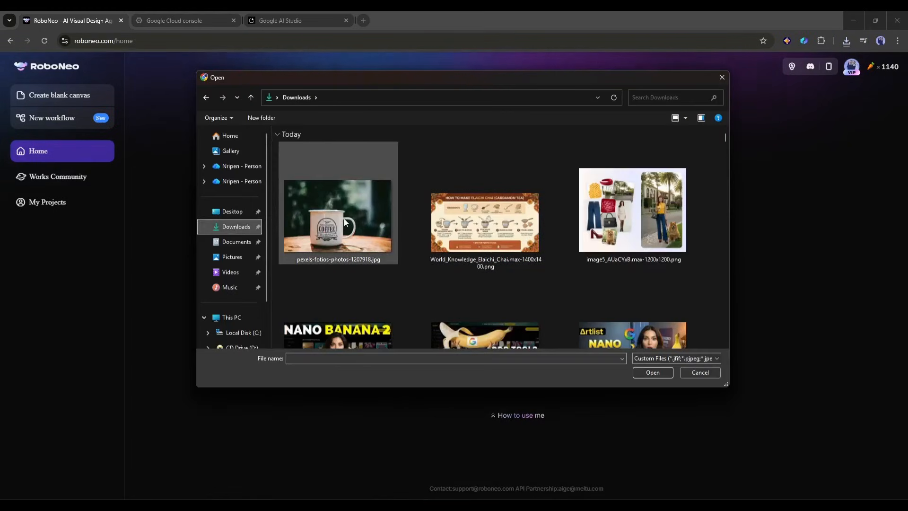
click(698, 372)
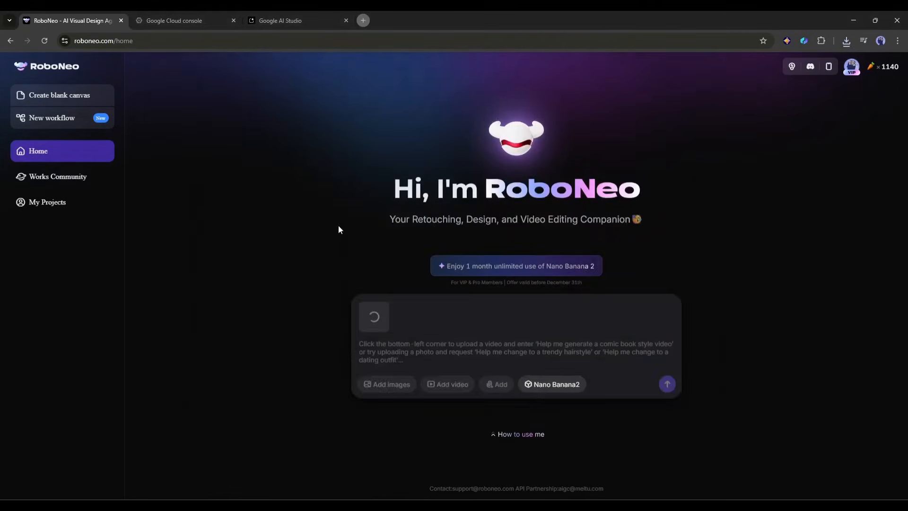
text(Place this product on a)
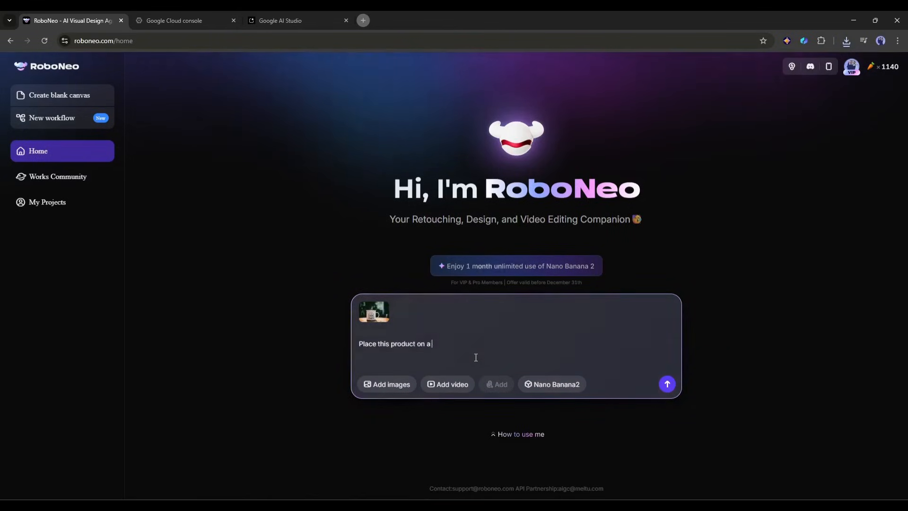
text(marble countertop in a modern kitchen with a natural window light coming from the)
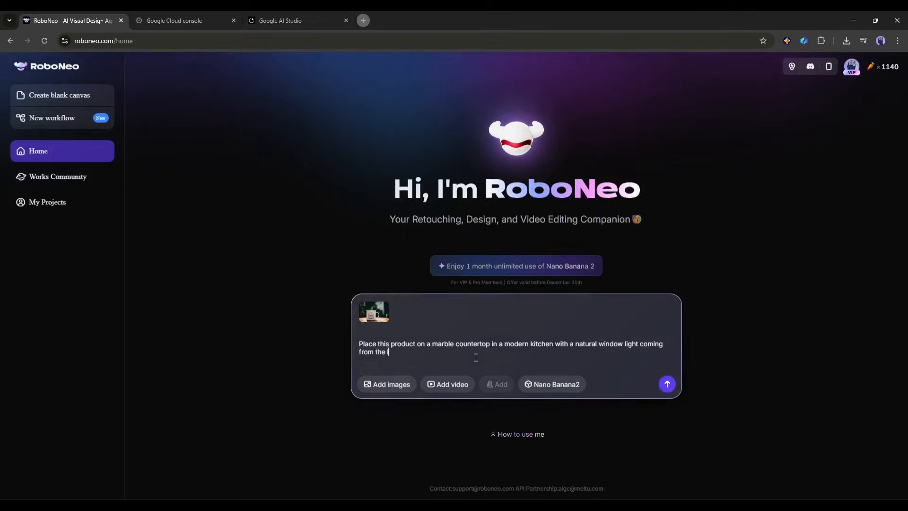
text(left)
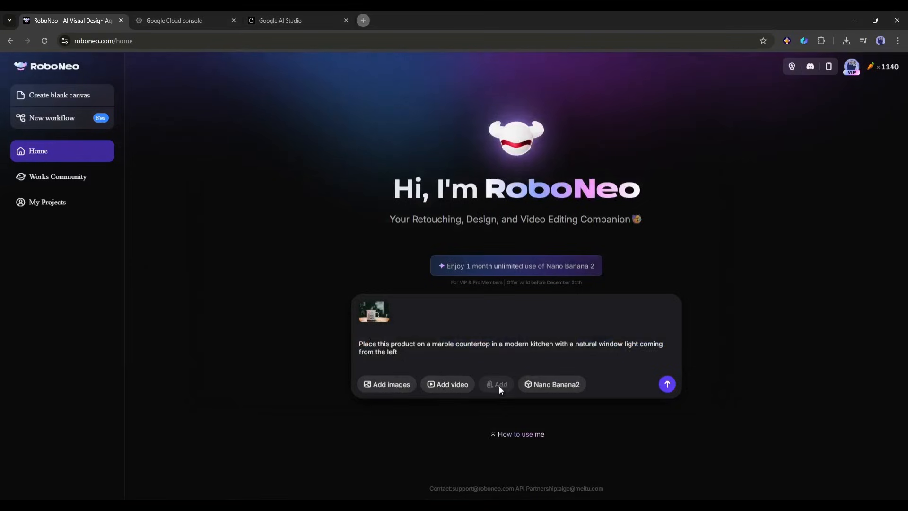
mouse_move(511, 392)
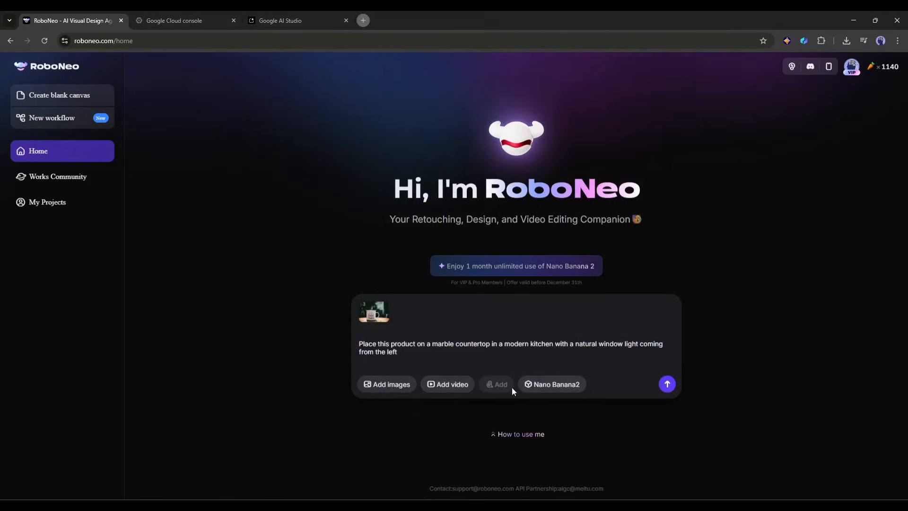
Check the video models, keep Nano Banana2 as the image model, and send the request
click(550, 384)
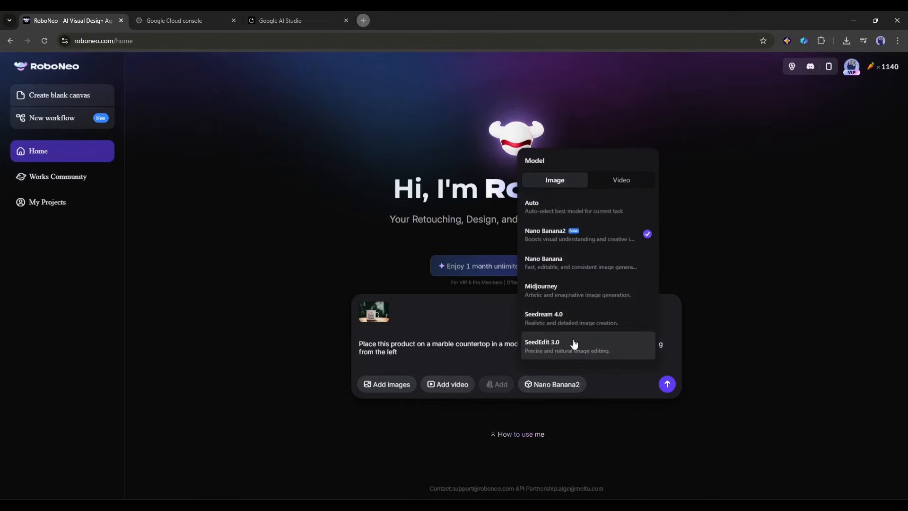
click(620, 180)
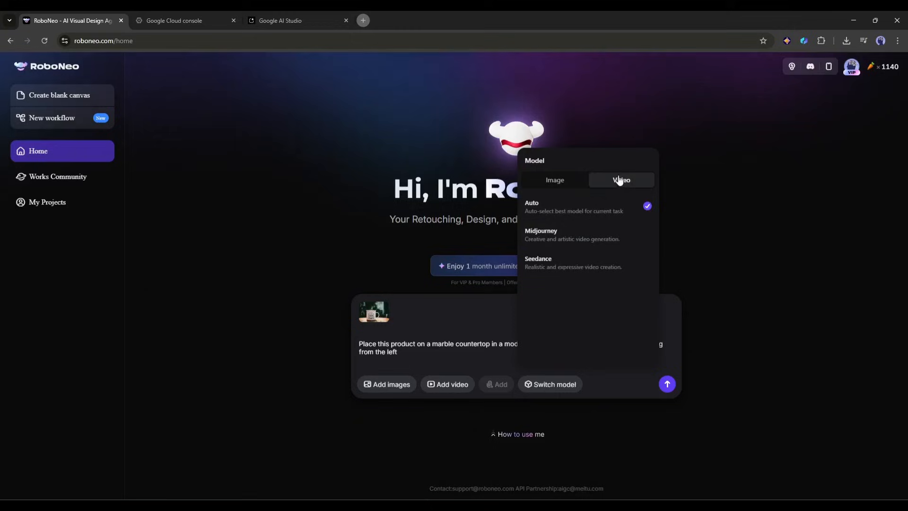
click(553, 180)
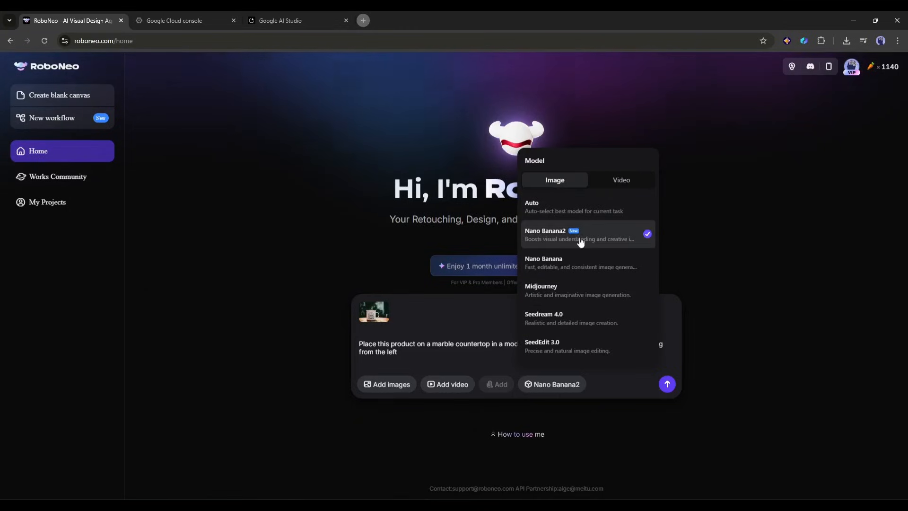
click(596, 316)
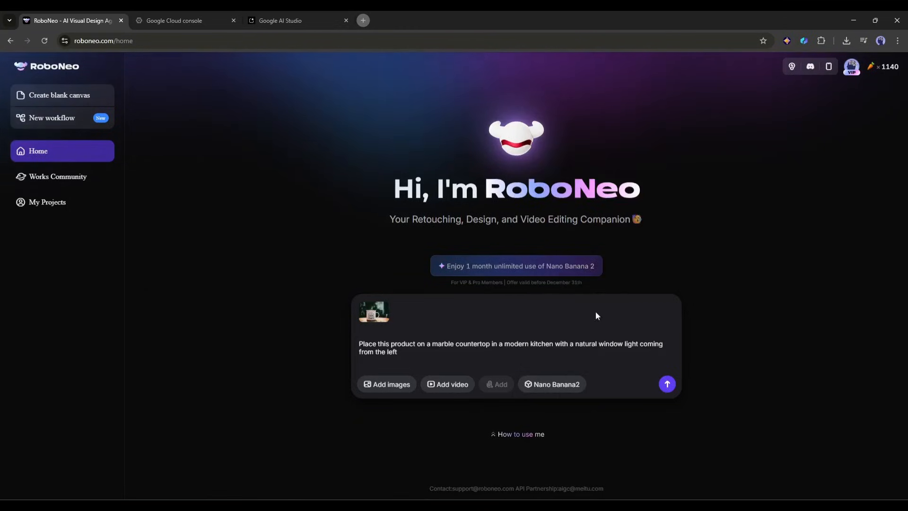
click(666, 384)
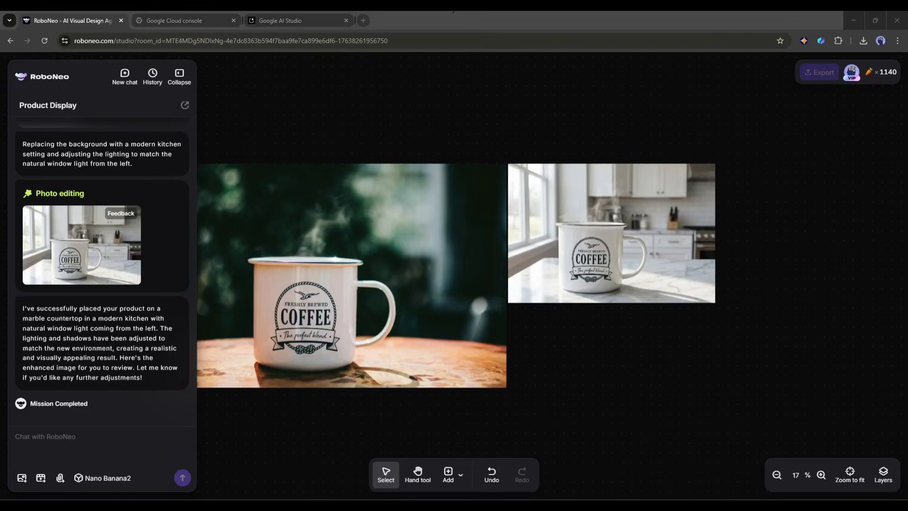
Request a wooden home-office desk version and return the canvas to Select mode
text(Now show it on a wooden desk in a home)
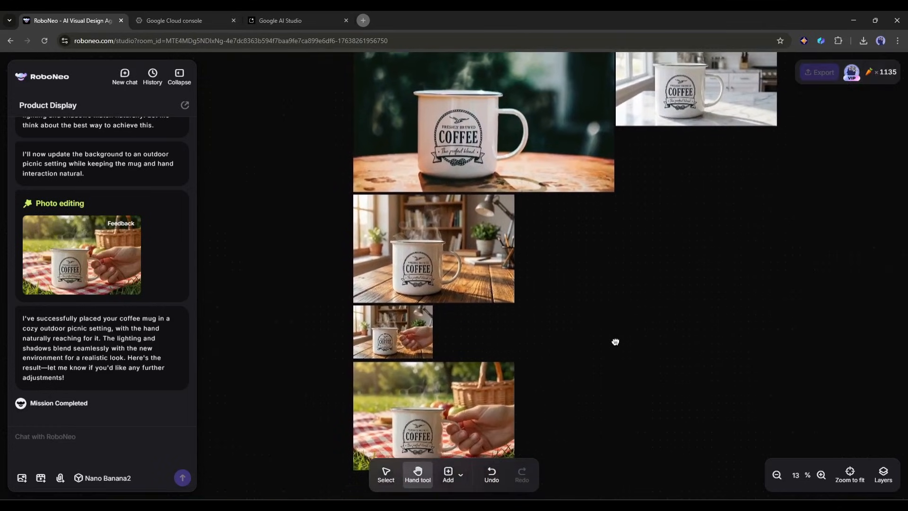
click(385, 475)
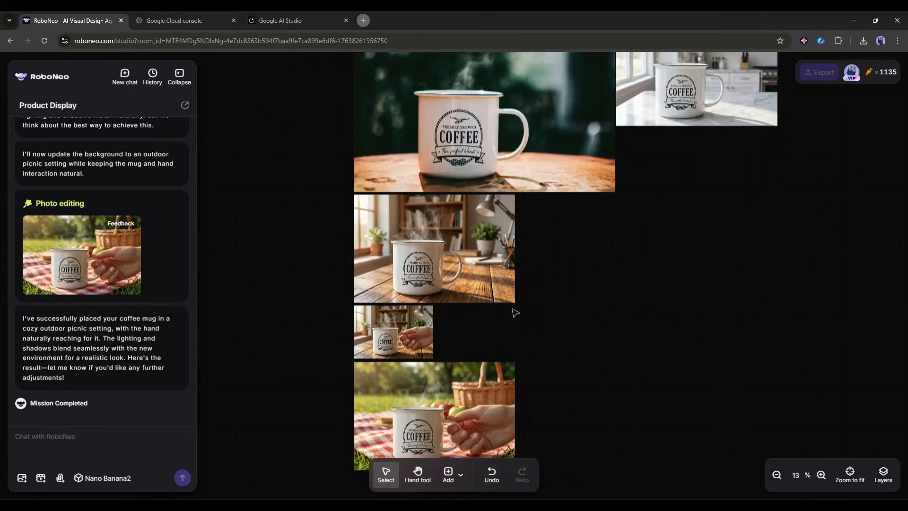